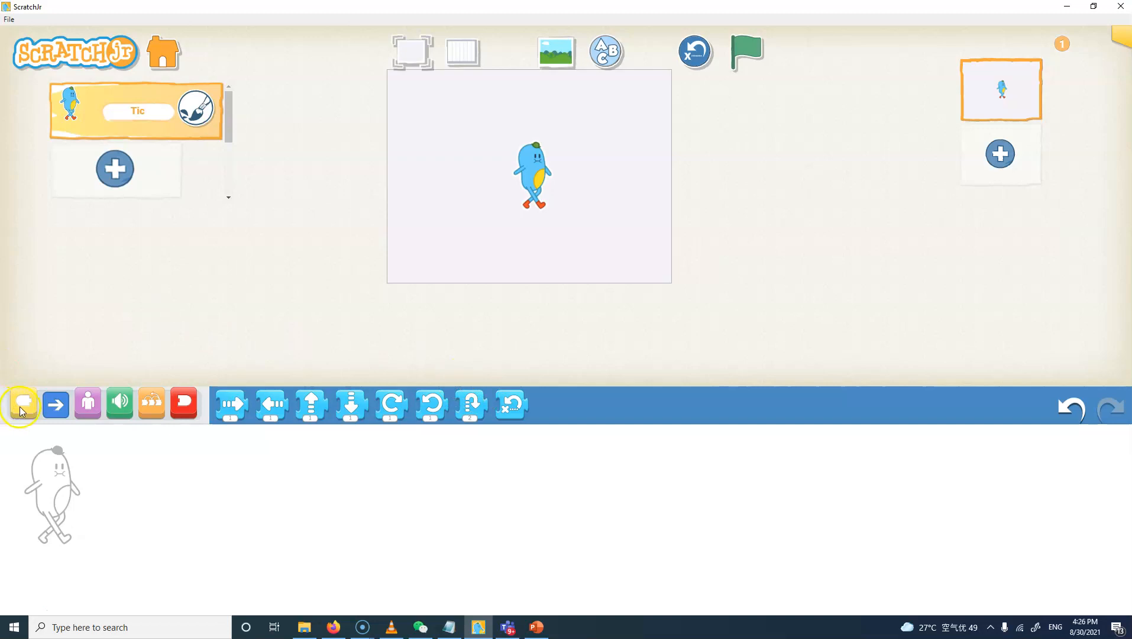
# Browse the triggering, motion, looks, sound and control block categories.
pyautogui.click(87, 404)
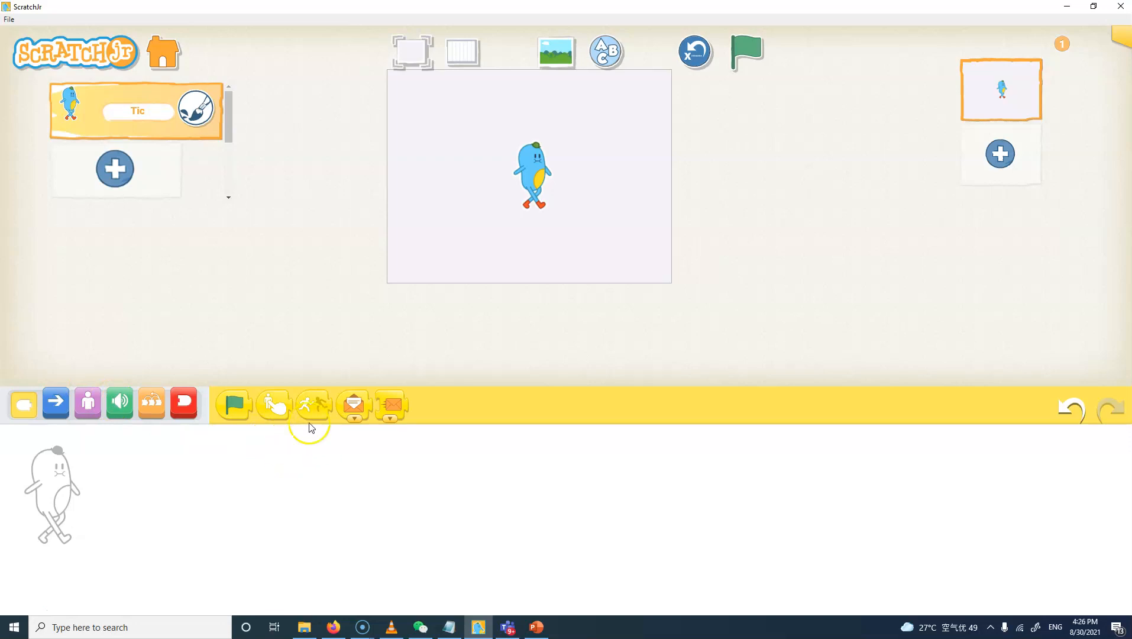
pyautogui.click(56, 403)
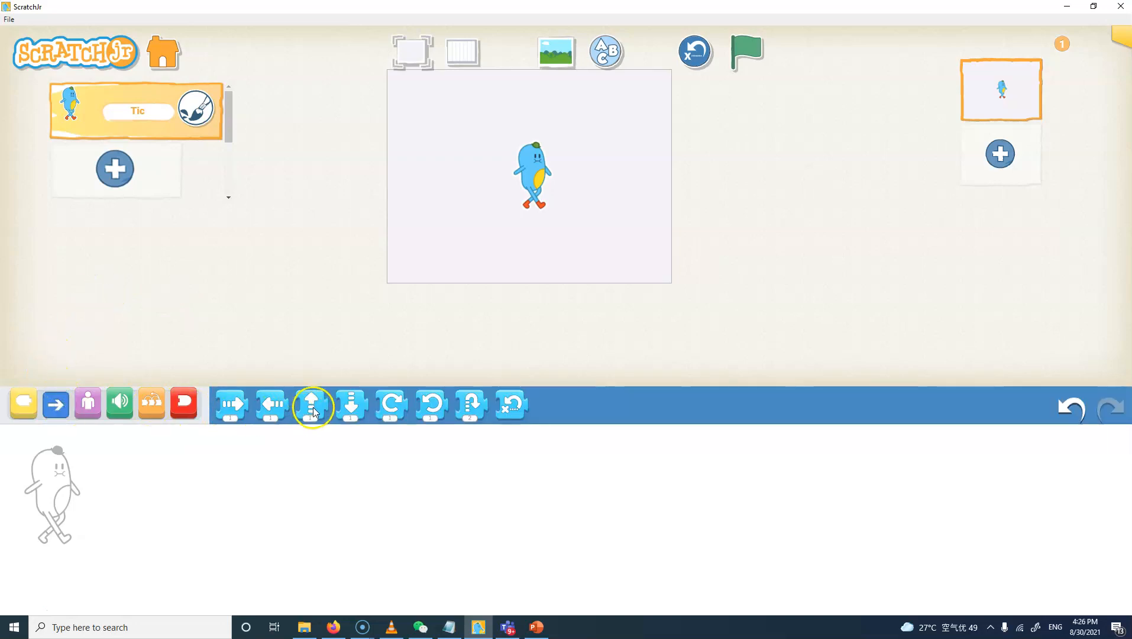
pyautogui.click(87, 402)
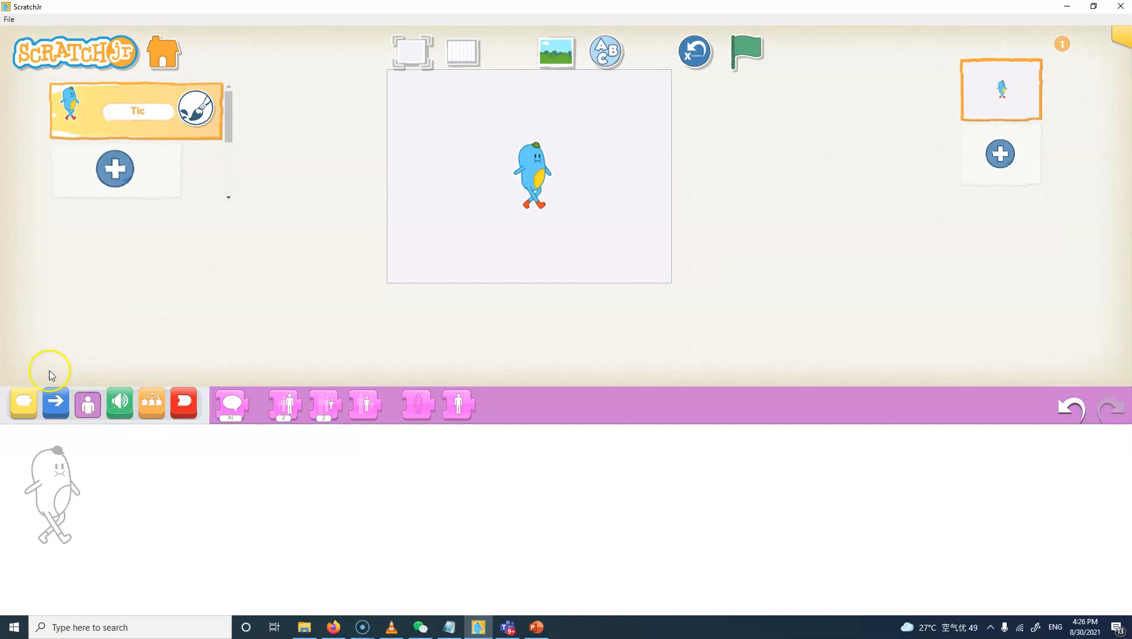
pyautogui.moveTo(336, 462)
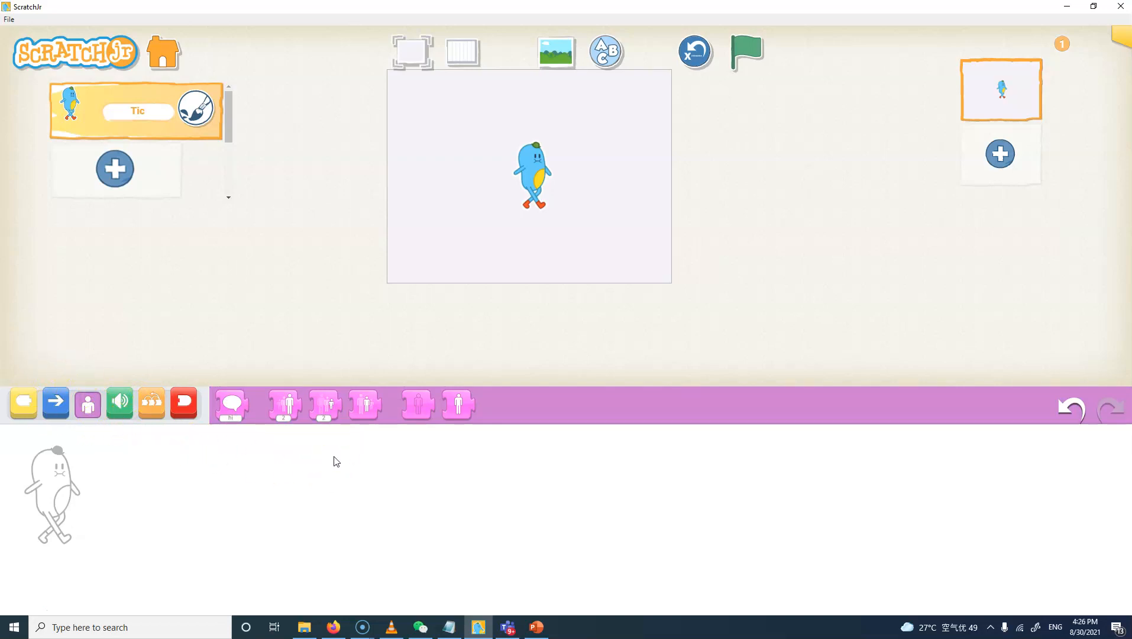
pyautogui.moveTo(441, 418)
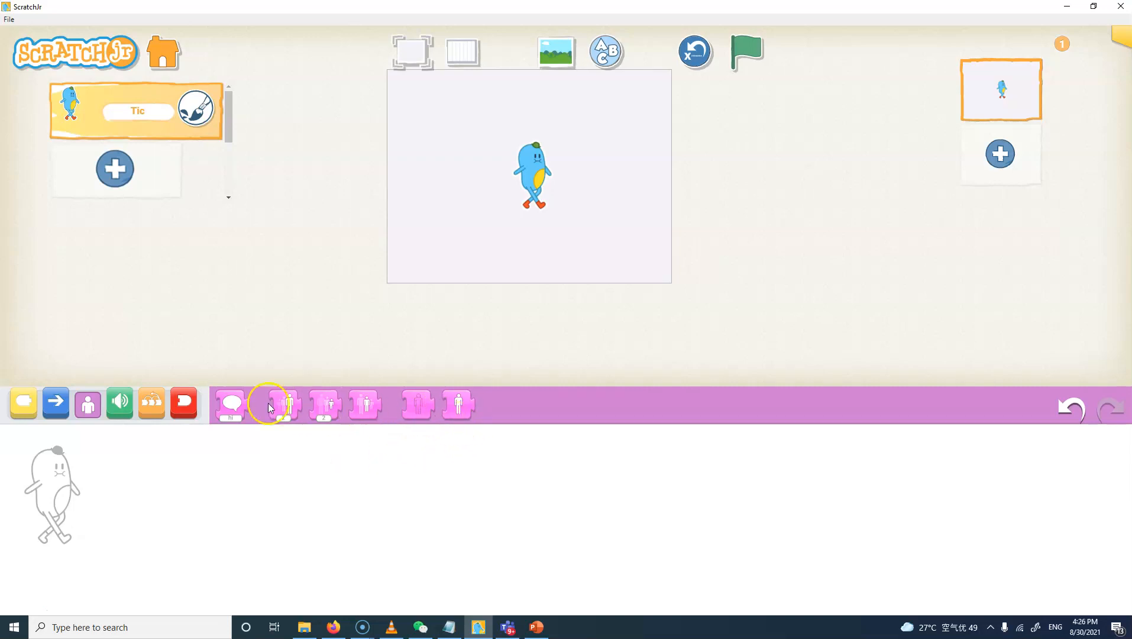
pyautogui.click(120, 402)
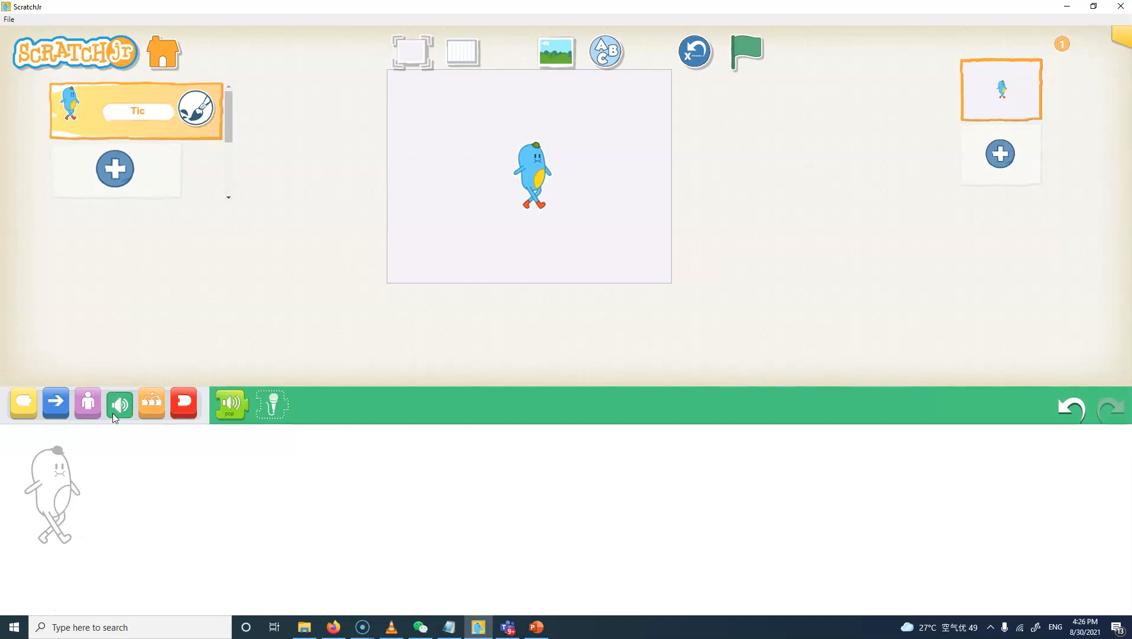
pyautogui.click(184, 403)
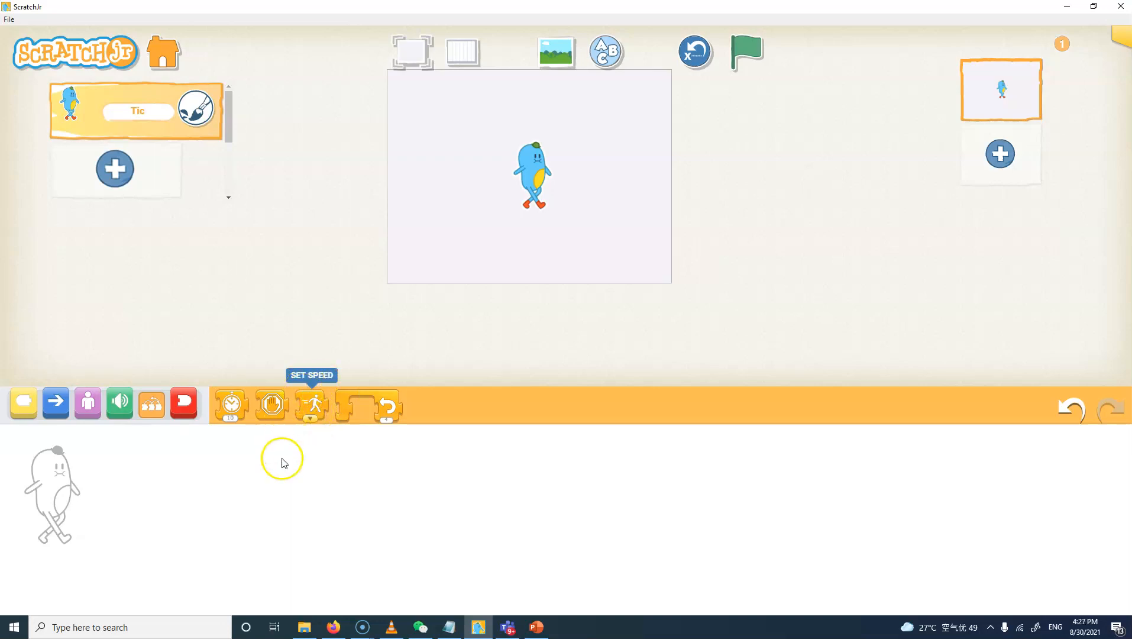
pyautogui.moveTo(208, 403)
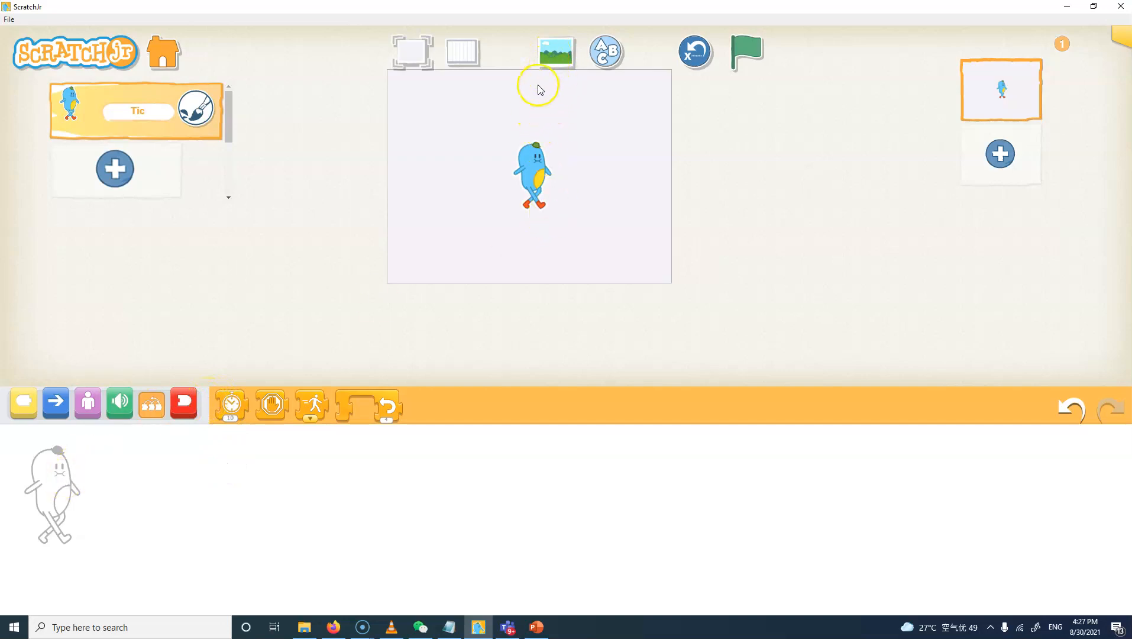
pyautogui.moveTo(152, 156)
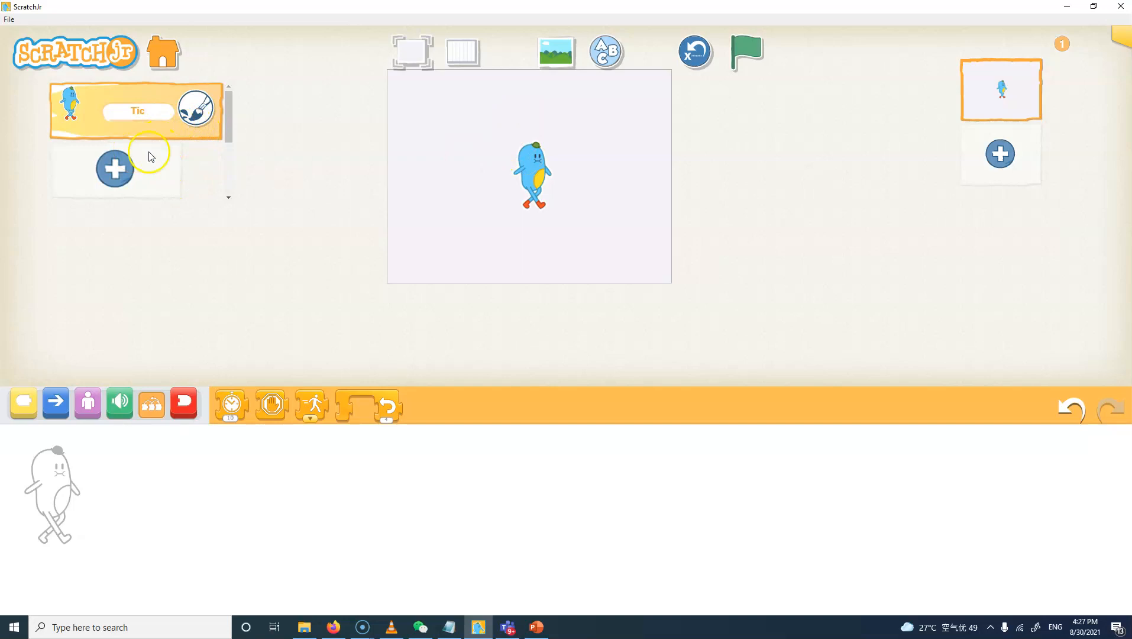
# Set the stage background to the City scene.
pyautogui.click(556, 51)
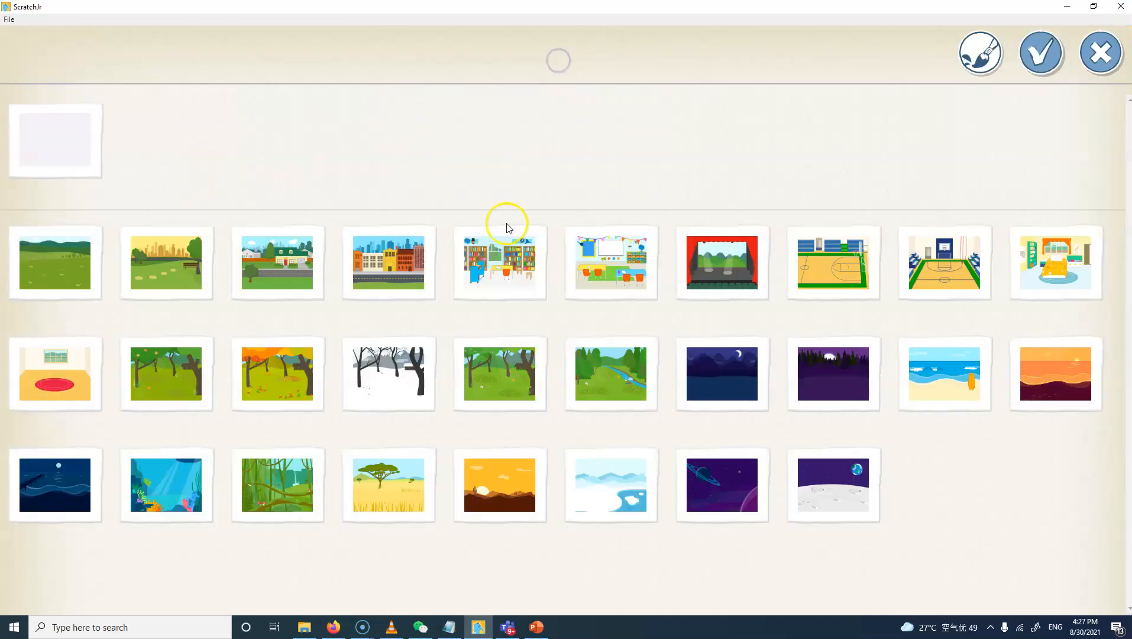
pyautogui.click(388, 262)
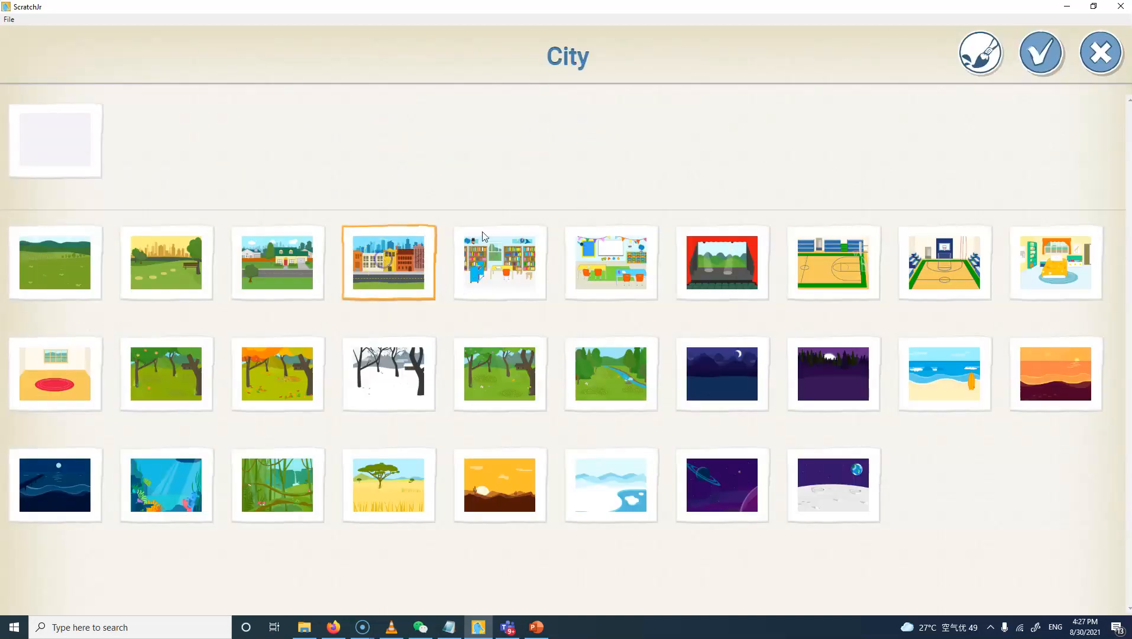
pyautogui.click(1041, 53)
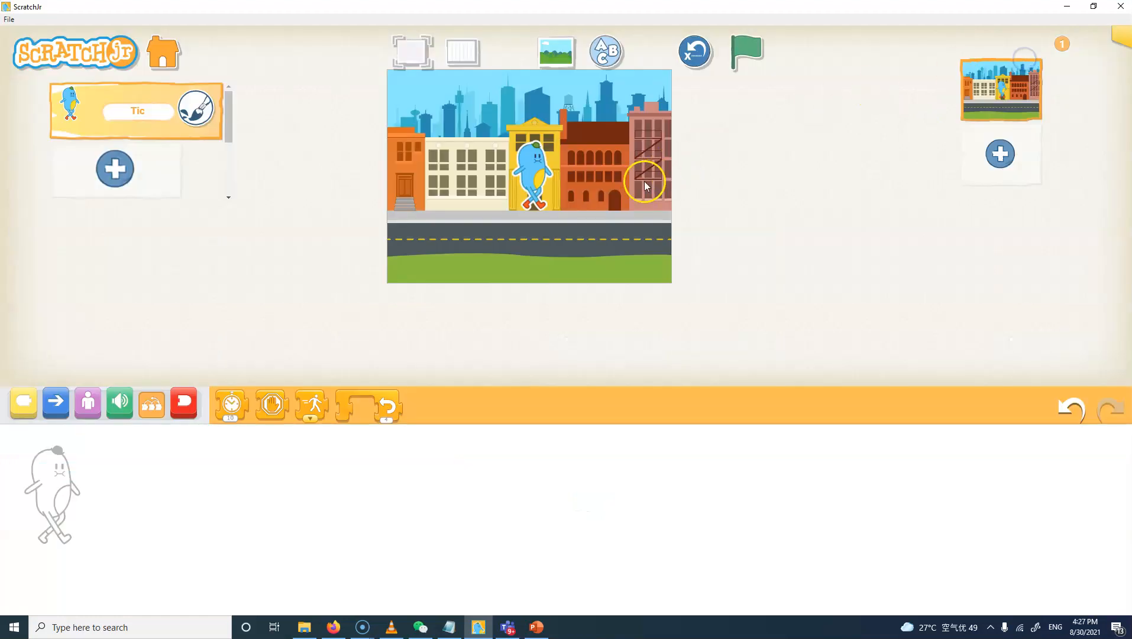
# Add the blue car character Driver from the vehicles list to the City stage.
pyautogui.click(113, 168)
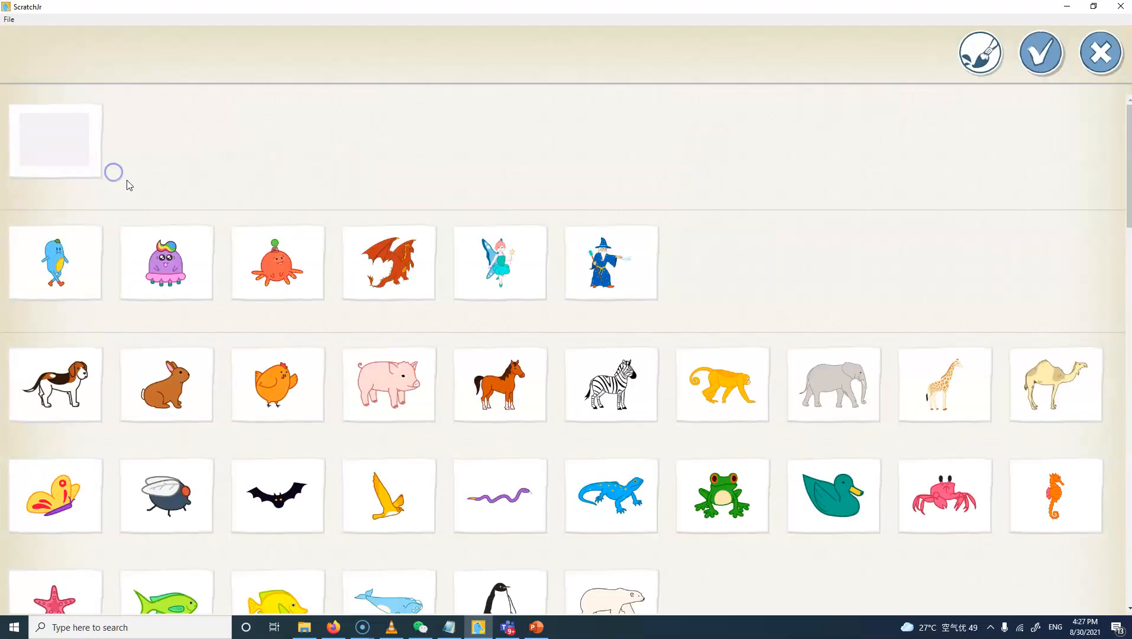
pyautogui.scroll(-3)
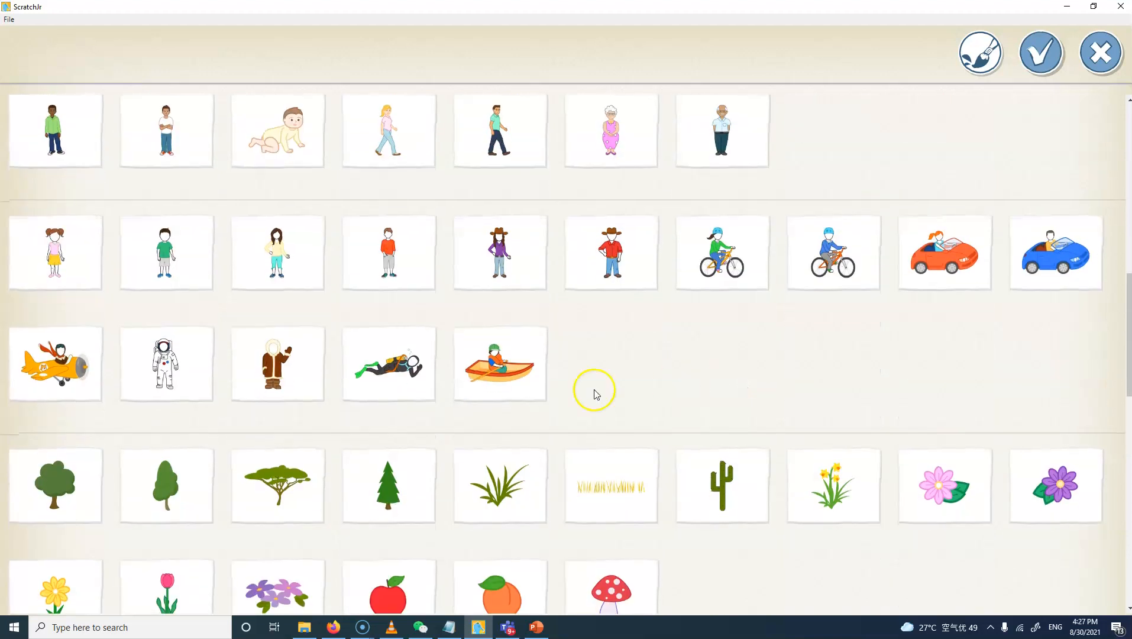
pyautogui.scroll(-3)
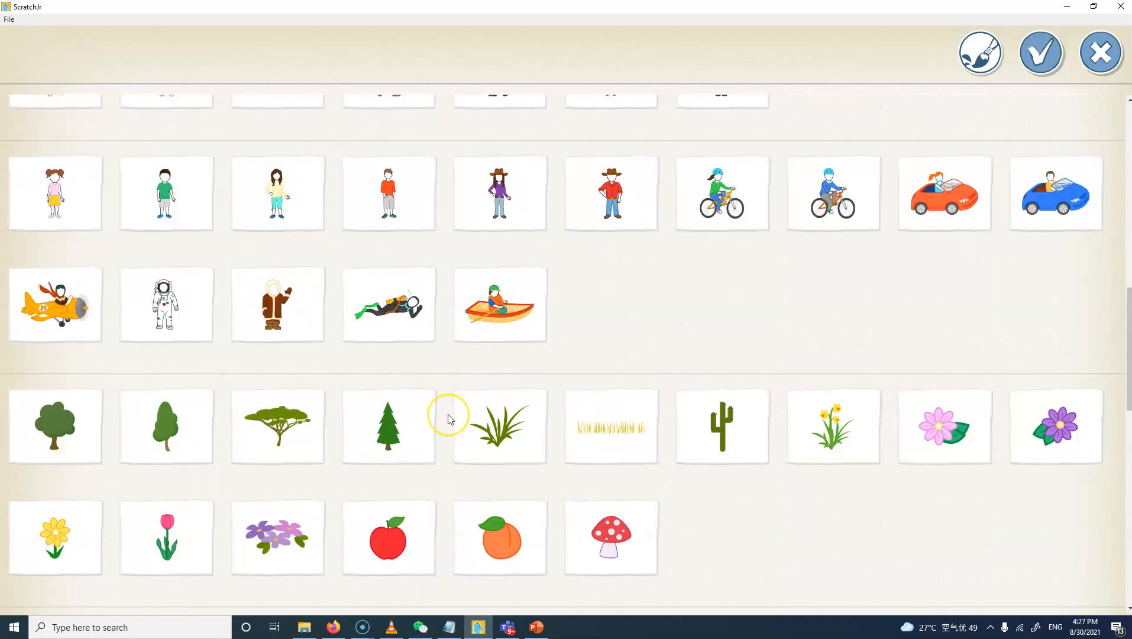
pyautogui.scroll(-3)
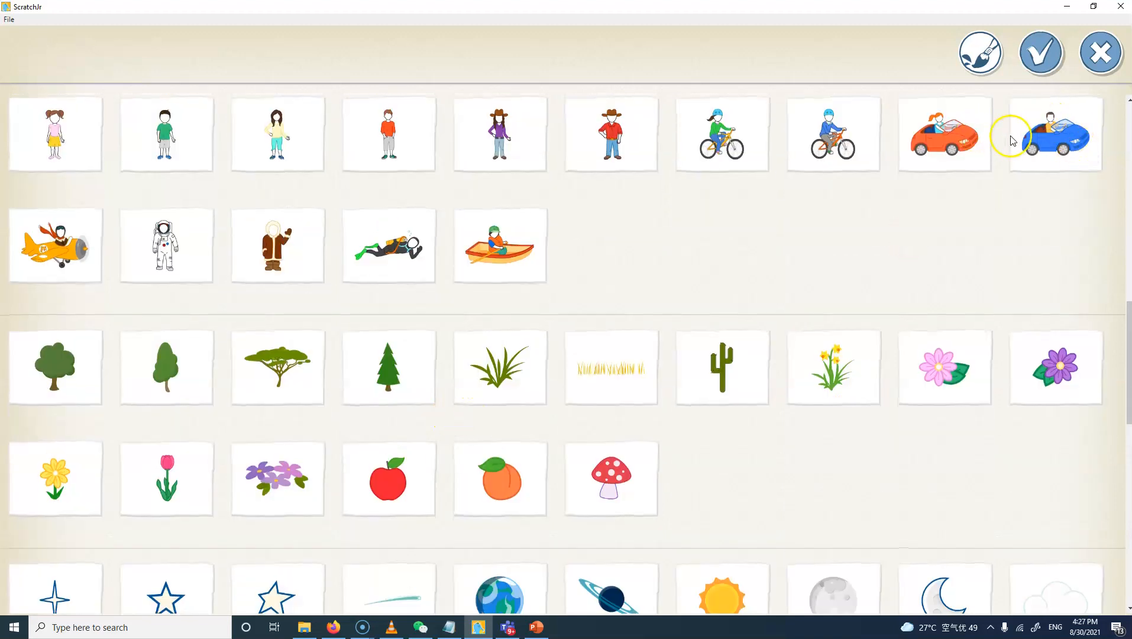
pyautogui.click(1041, 53)
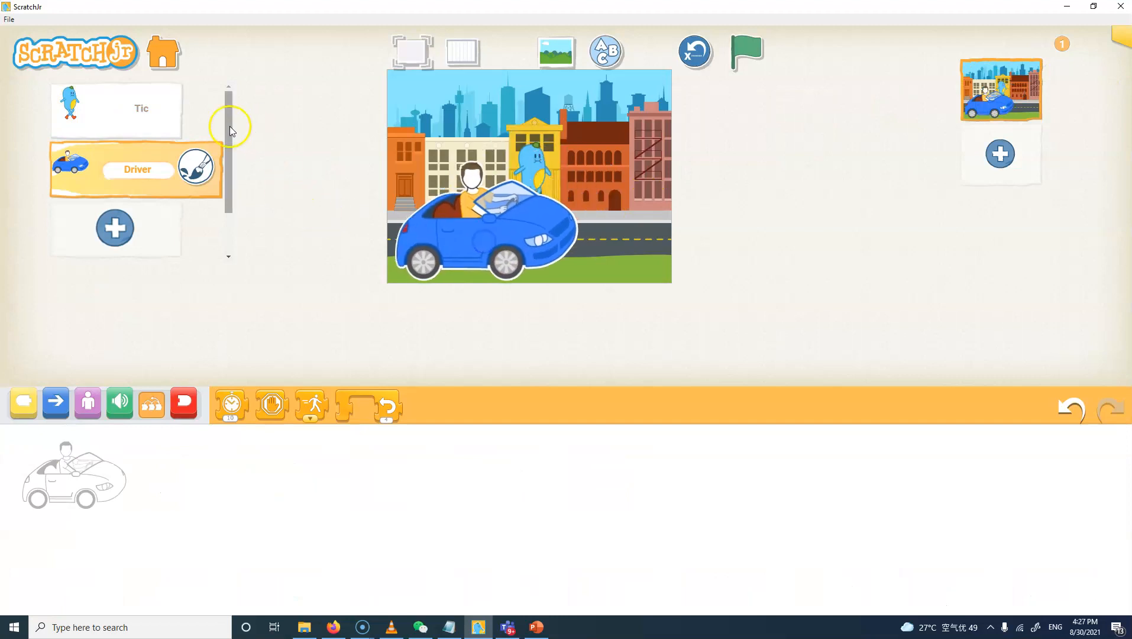
pyautogui.click(141, 109)
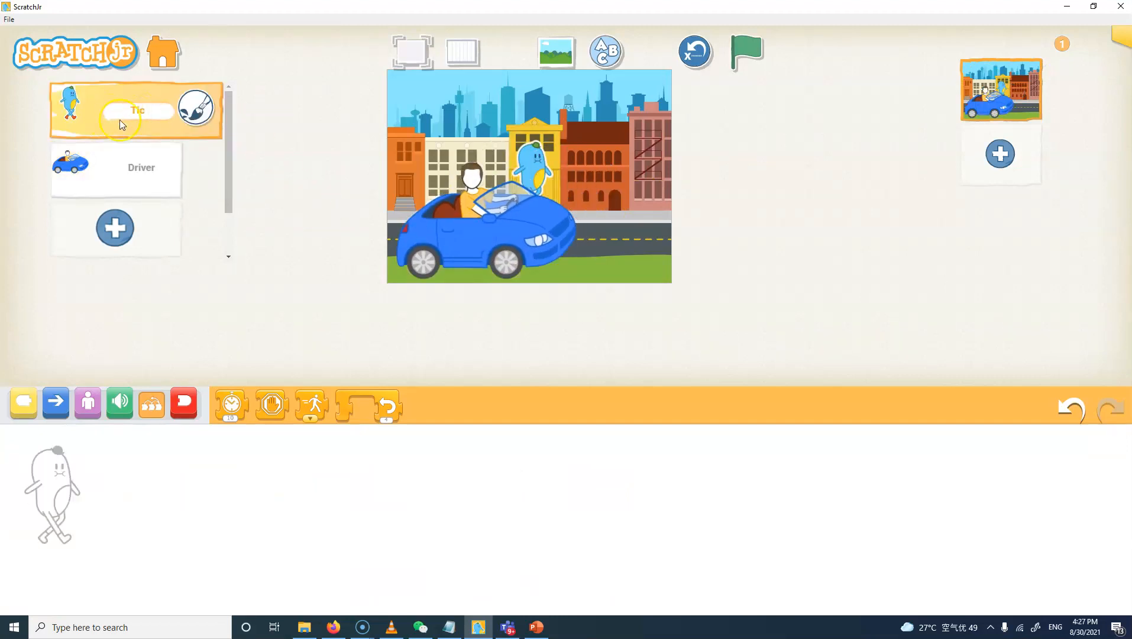
pyautogui.moveTo(162, 124)
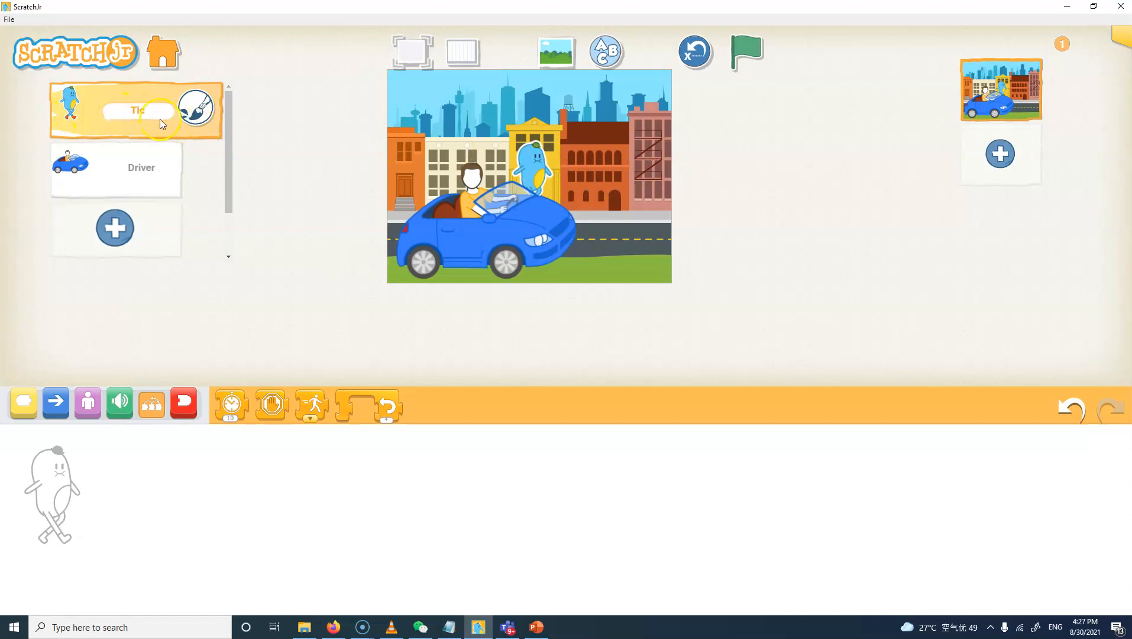
pyautogui.click(198, 108)
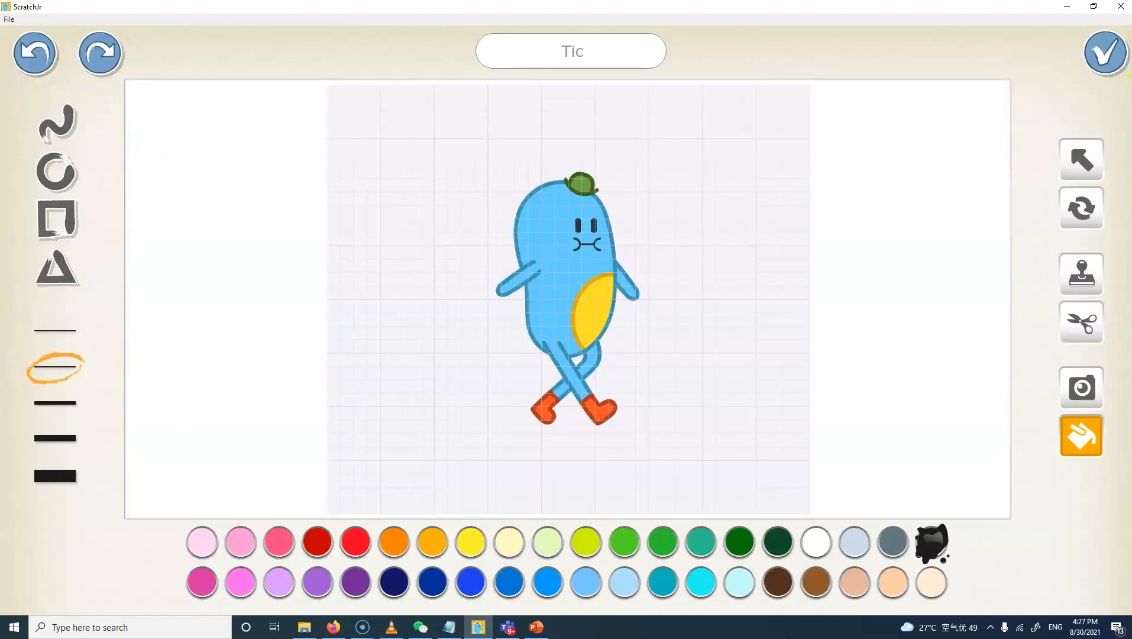
pyautogui.click(1104, 52)
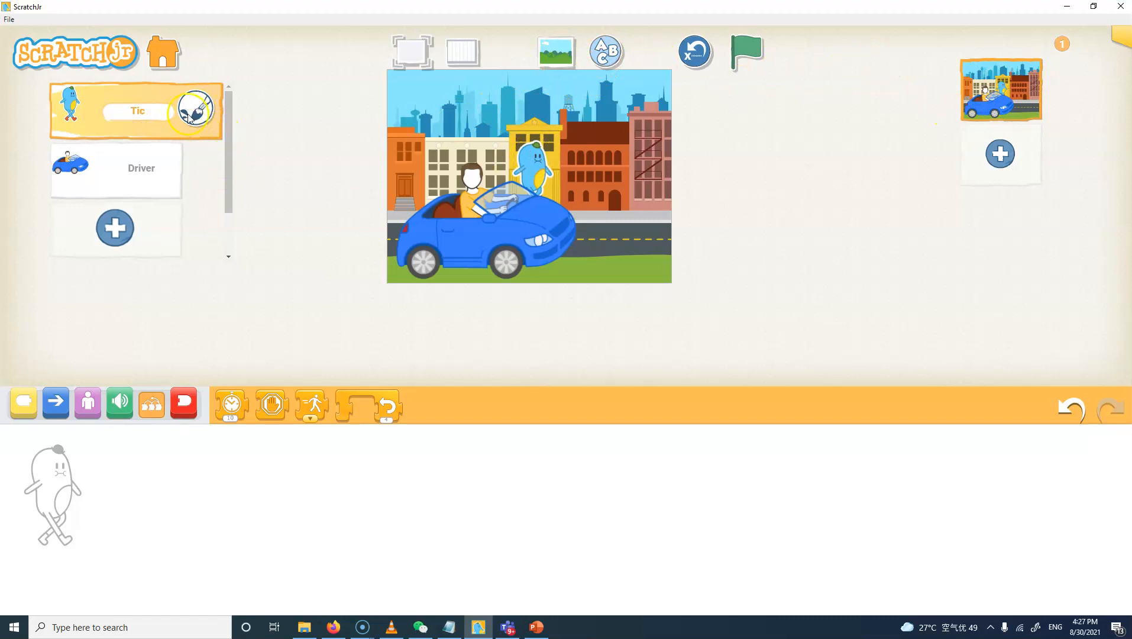
pyautogui.click(194, 112)
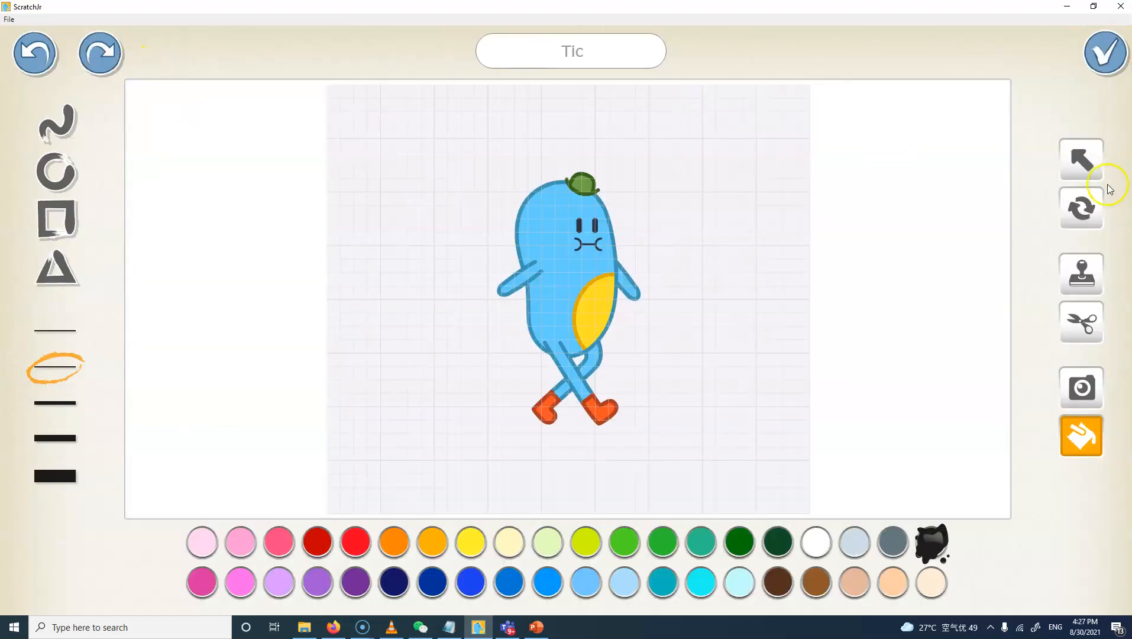
pyautogui.click(1105, 52)
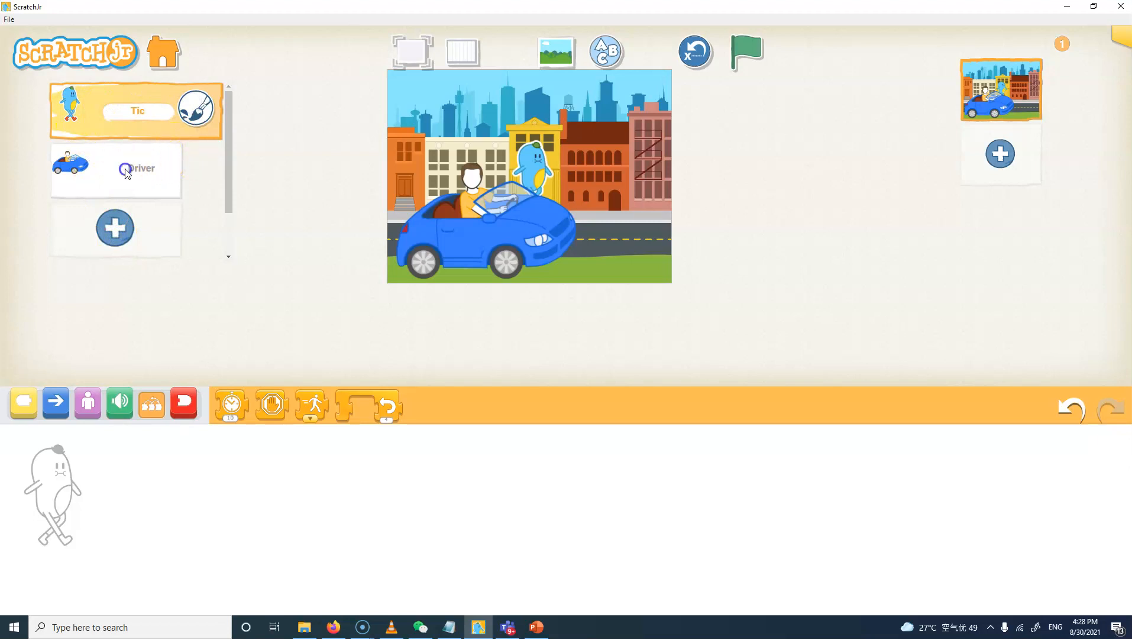
# Shrink the Driver car onto the road, clear the leftover shrink block, and delete Tic.
pyautogui.click(124, 169)
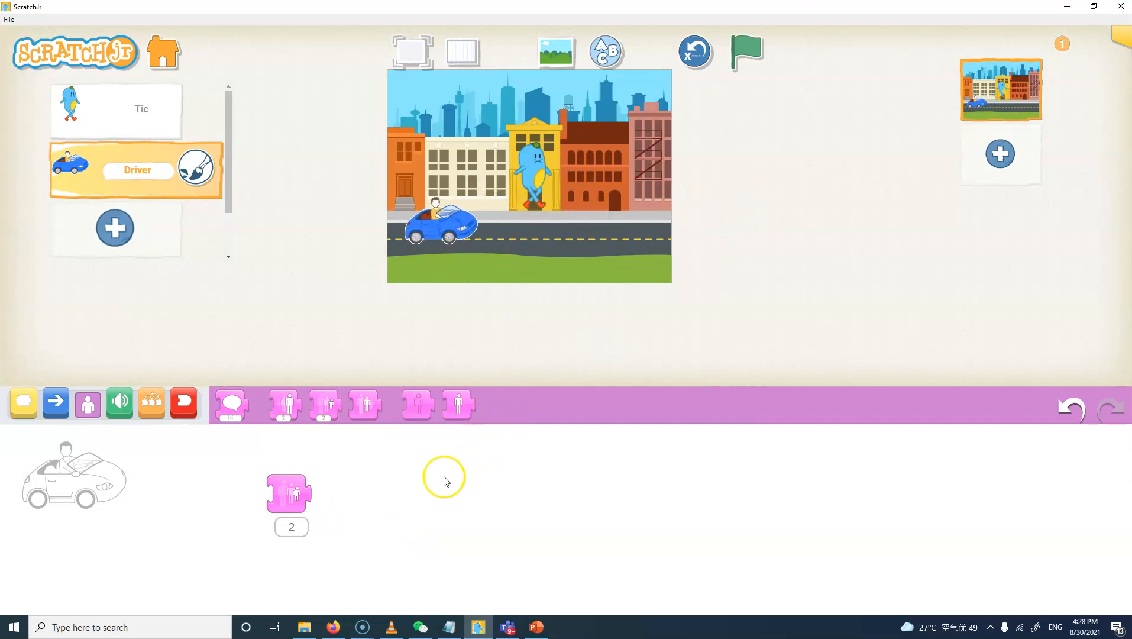
pyautogui.moveTo(289, 495); pyautogui.dragTo(109, 274)
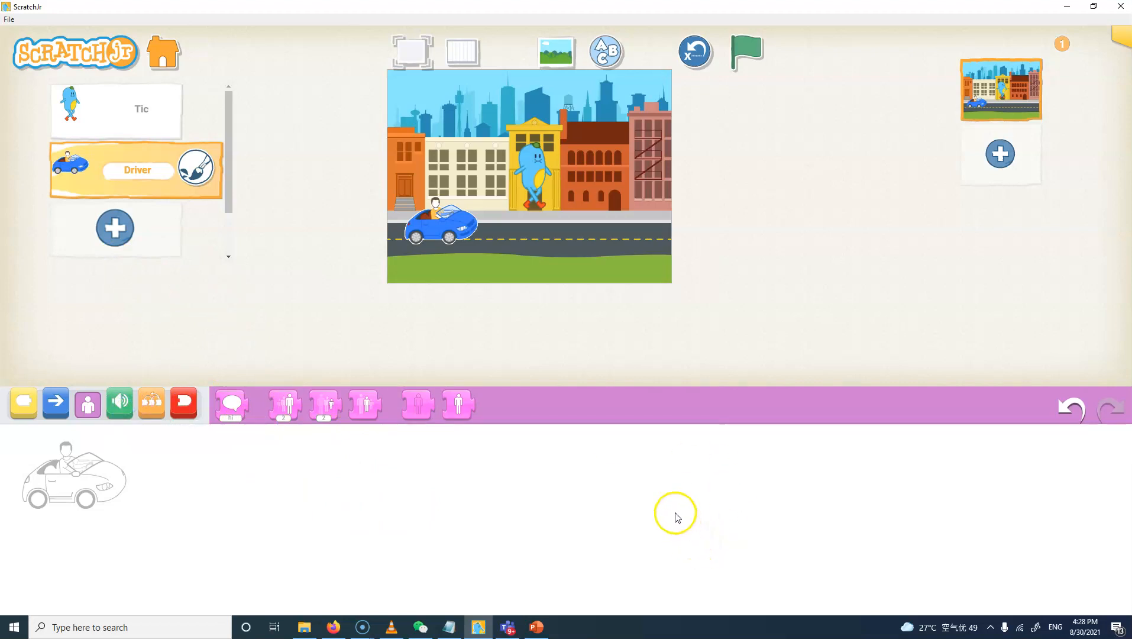
pyautogui.moveTo(74, 495)
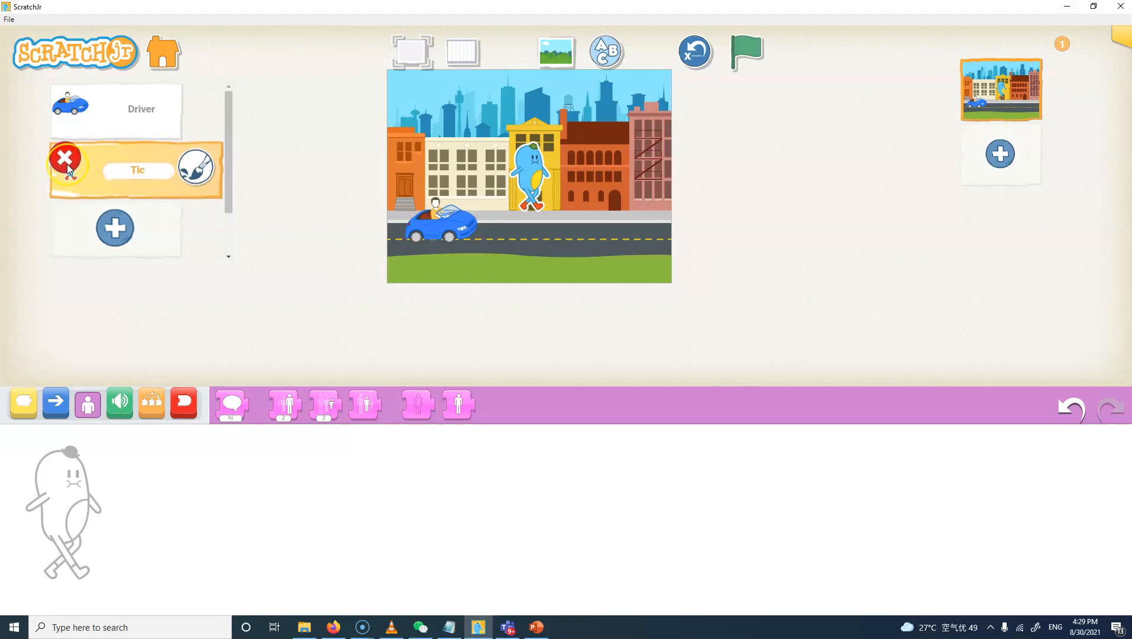
pyautogui.click(62, 162)
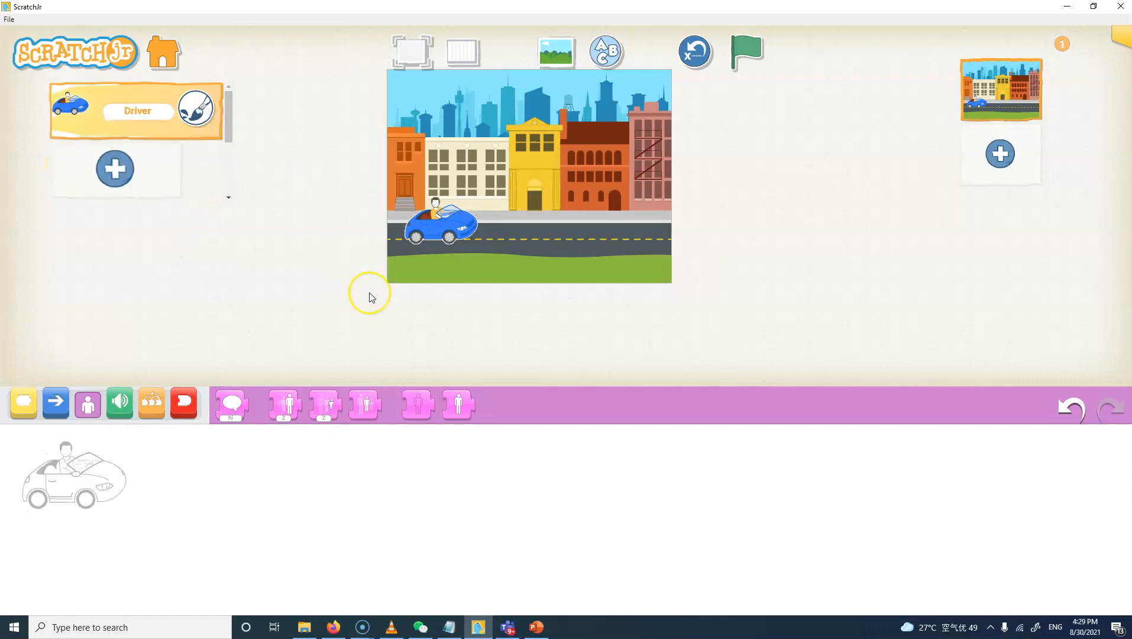
pyautogui.moveTo(504, 265)
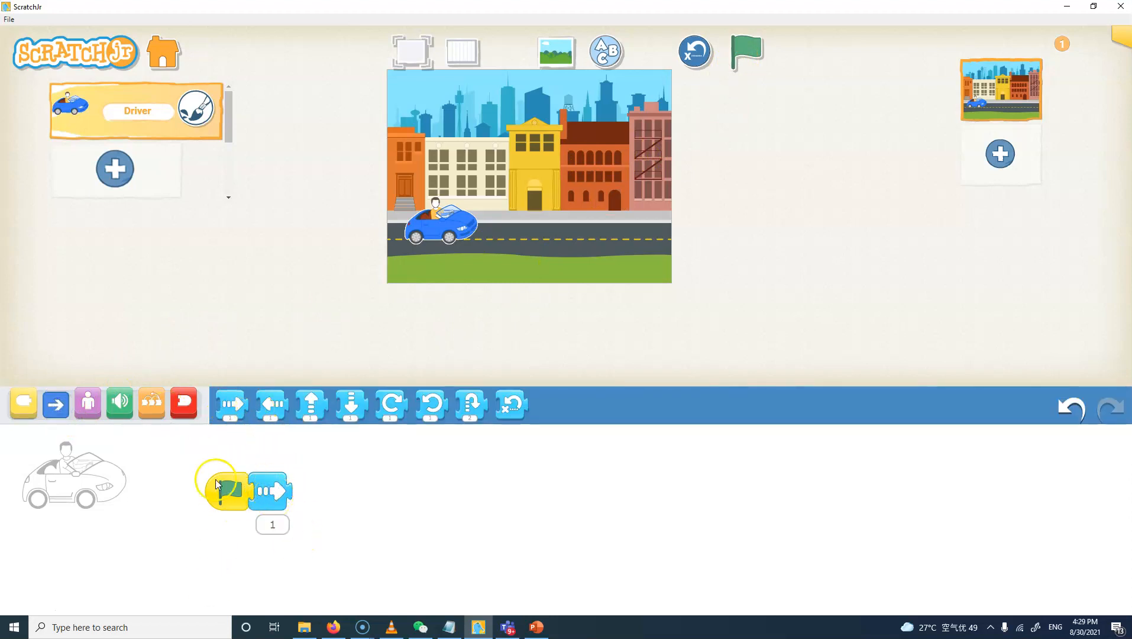
# Build Driver's script: green-flag start, move right, end.
pyautogui.click(184, 402)
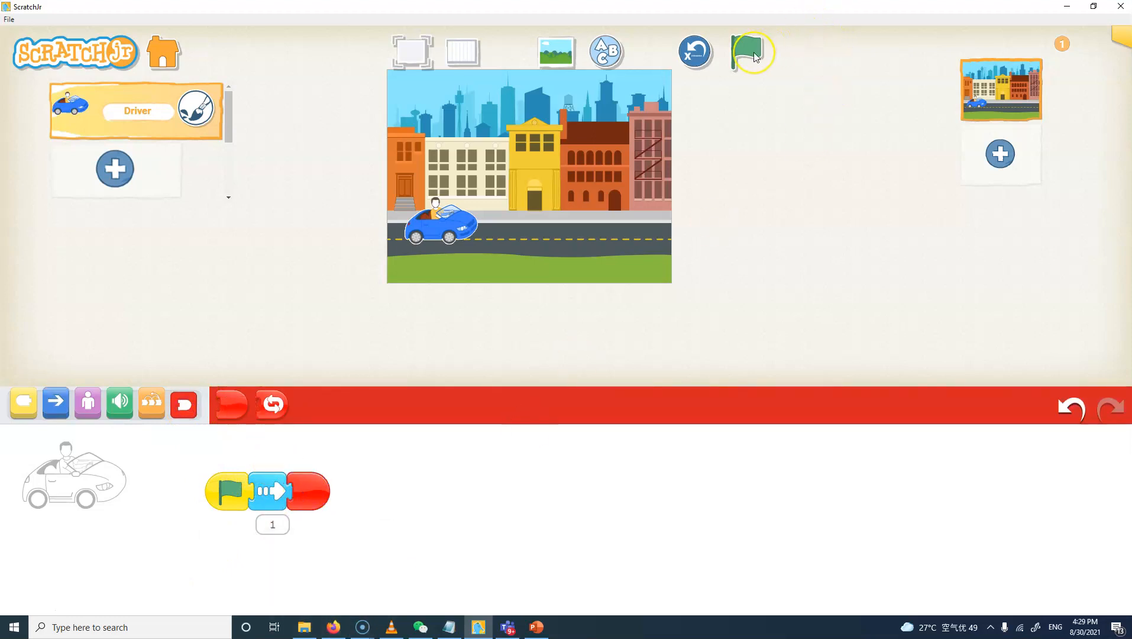
# Run the car's script, set Move Right to 18 steps, and reset the car to its start.
pyautogui.click(747, 52)
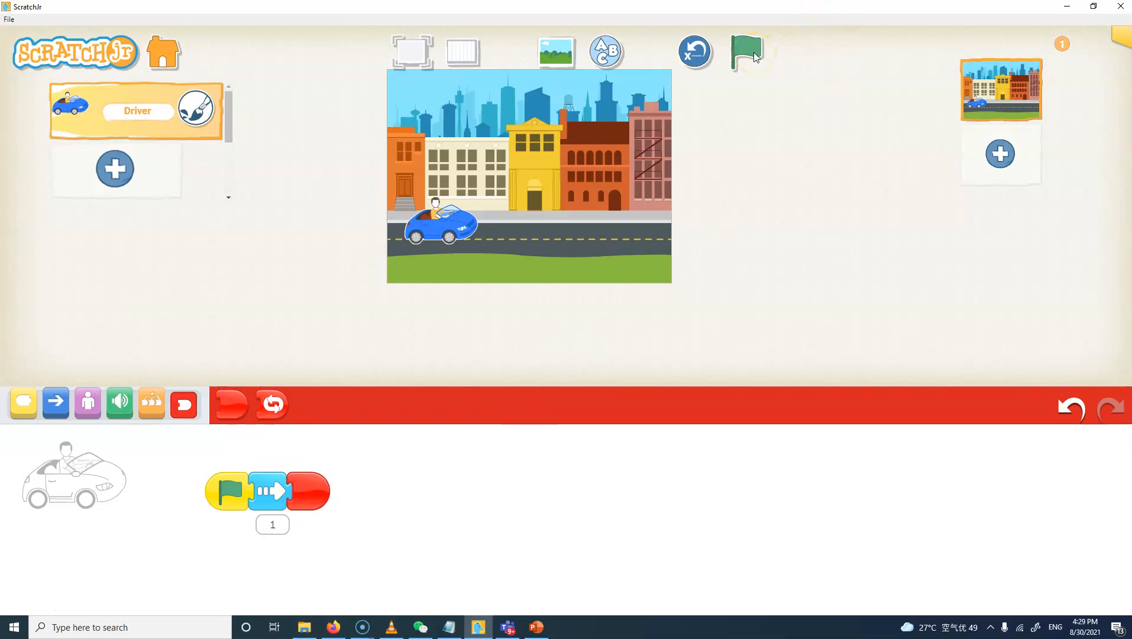
pyautogui.click(744, 53)
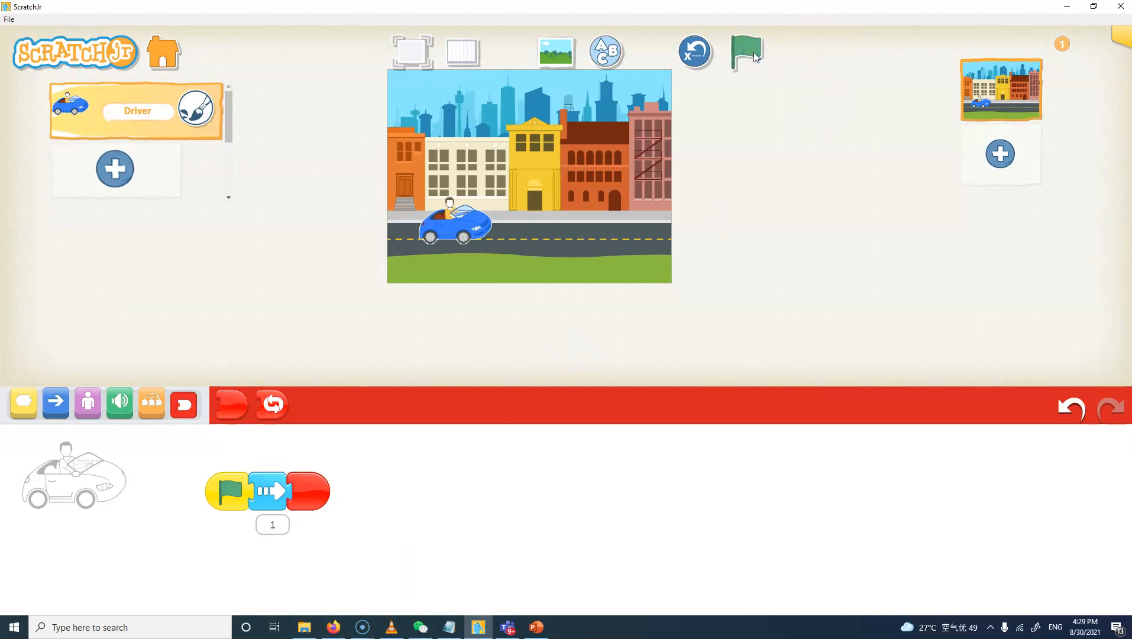
pyautogui.click(745, 50)
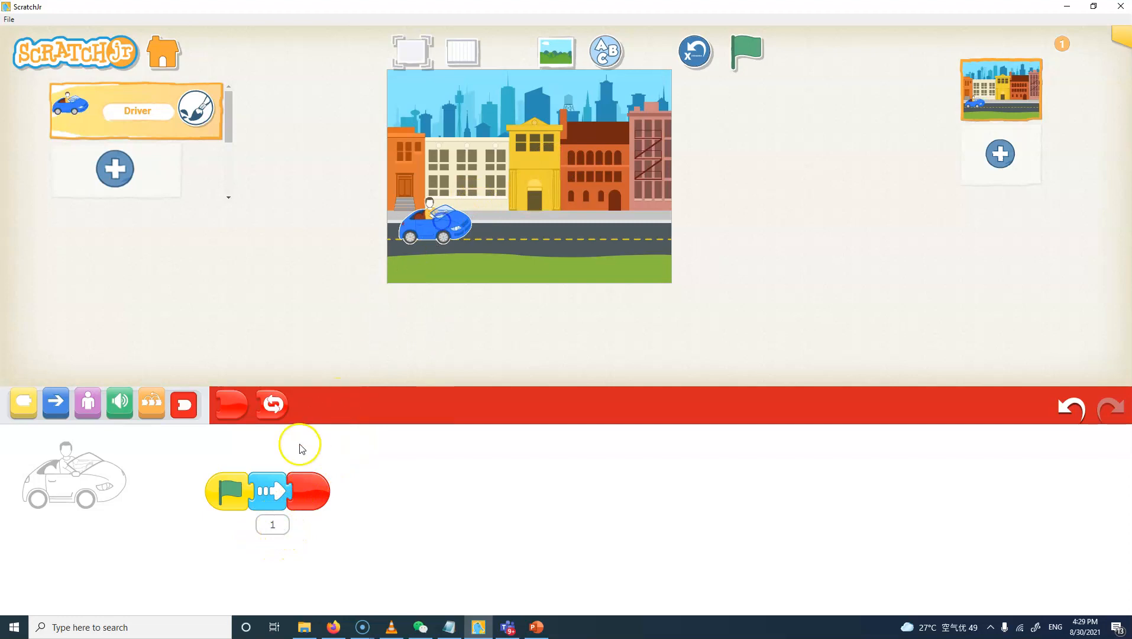
pyautogui.click(272, 524)
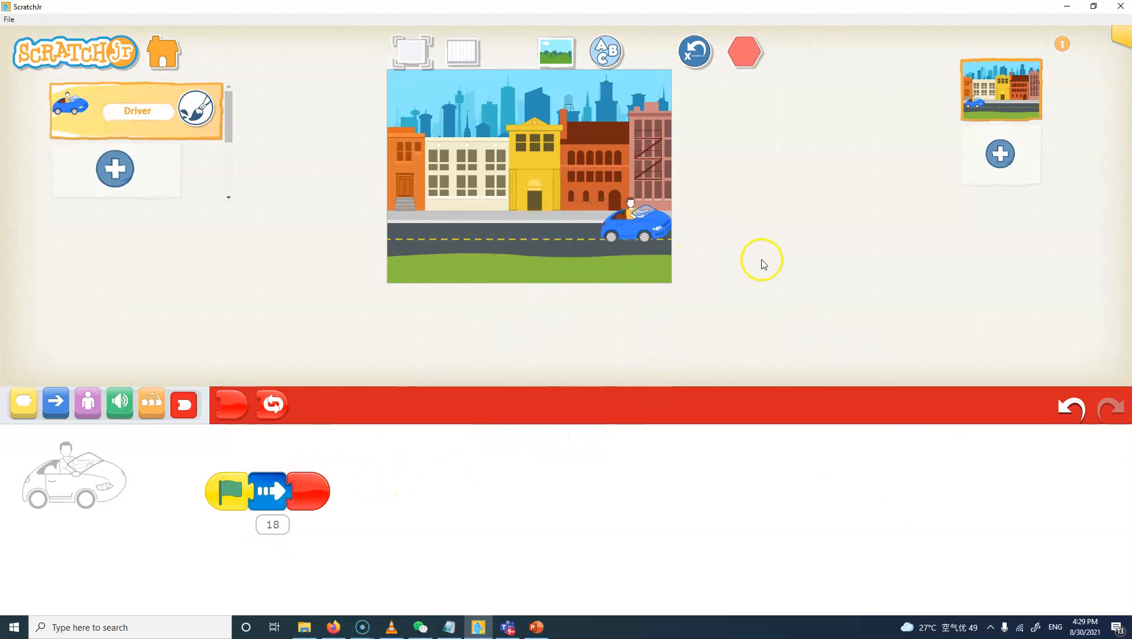
pyautogui.click(745, 51)
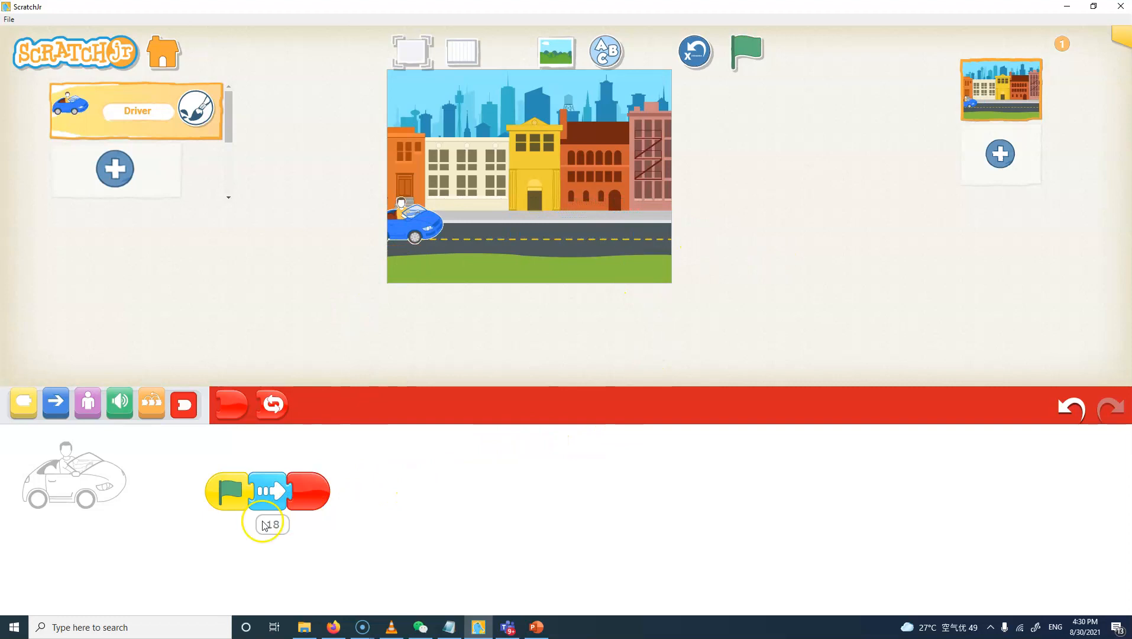
# Set Move Right to 14 steps, run and reset the car, then switch to the lesson presentation.
pyautogui.click(272, 524)
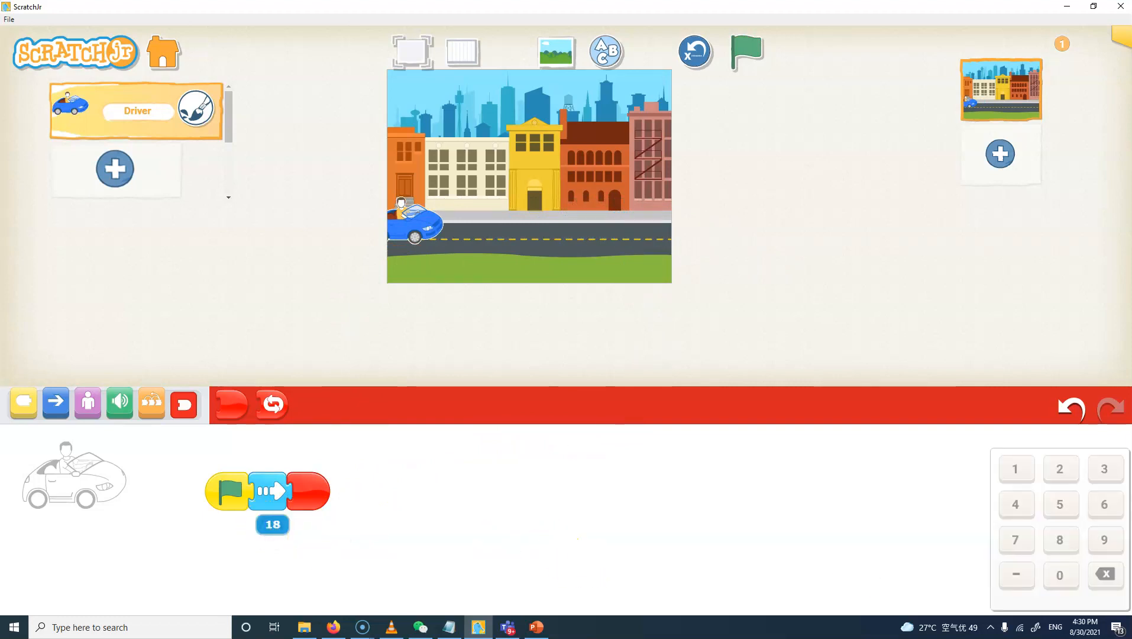
pyautogui.click(1015, 504)
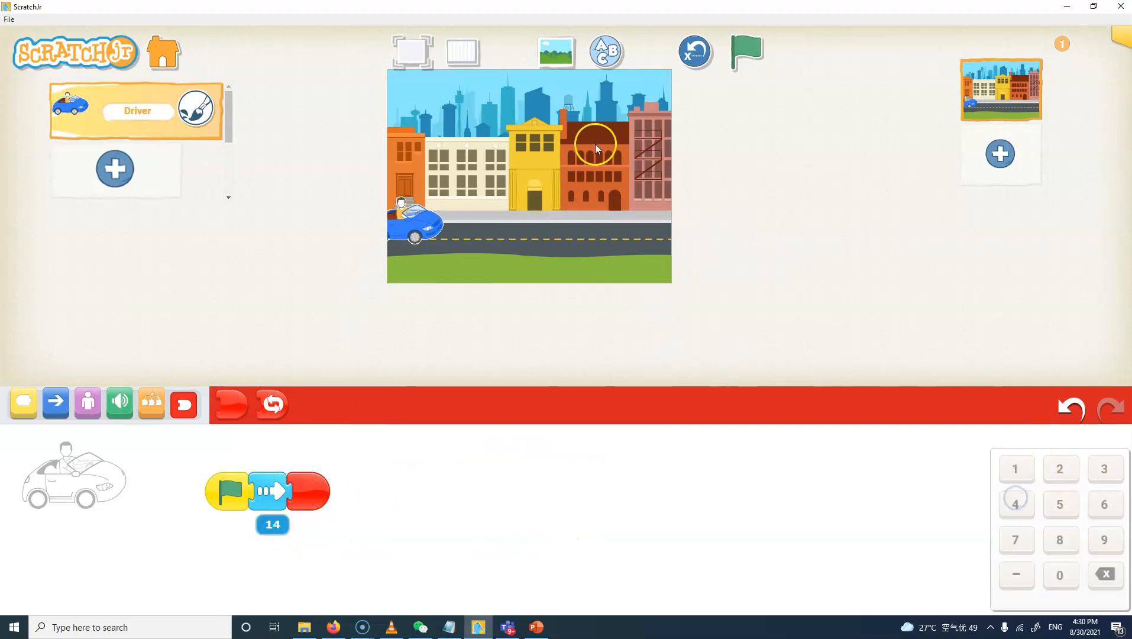
pyautogui.click(745, 52)
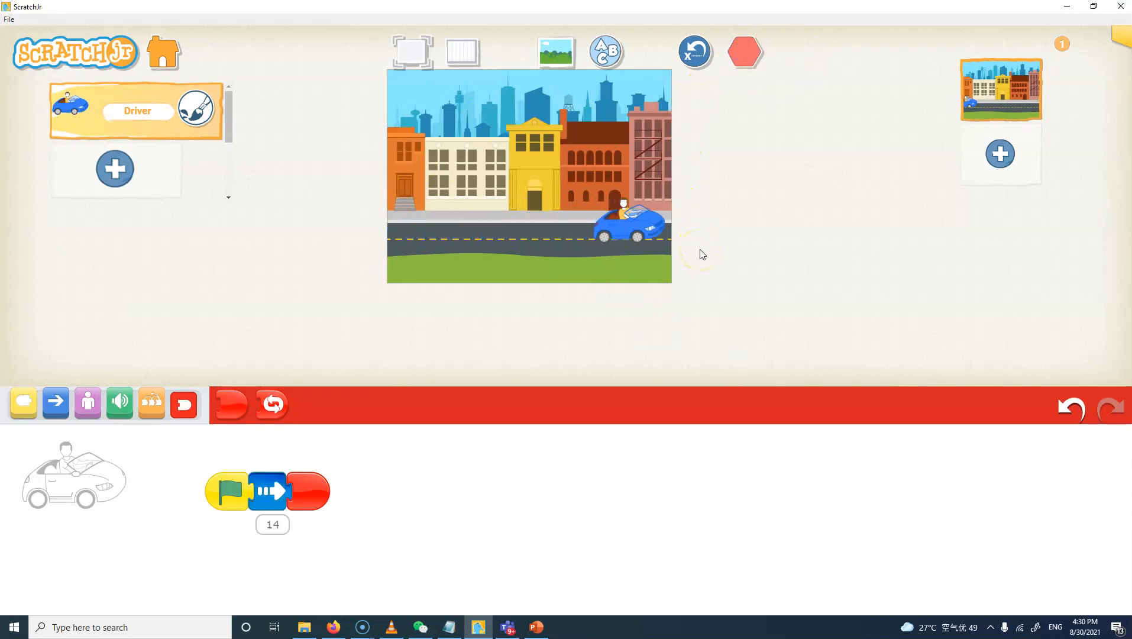
pyautogui.click(744, 51)
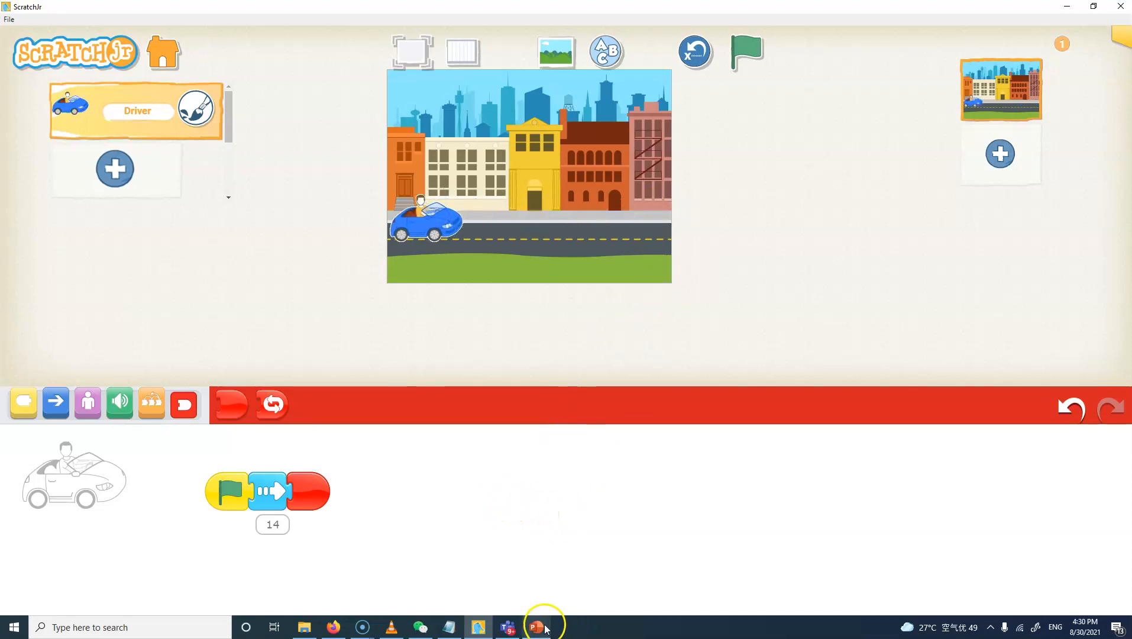
pyautogui.click(537, 625)
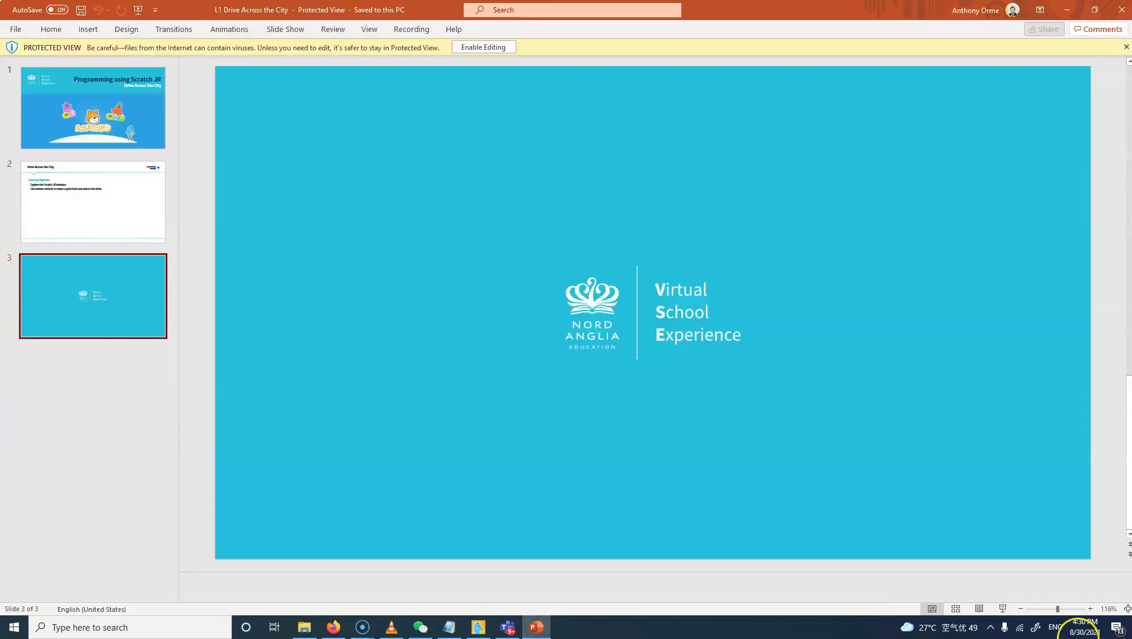